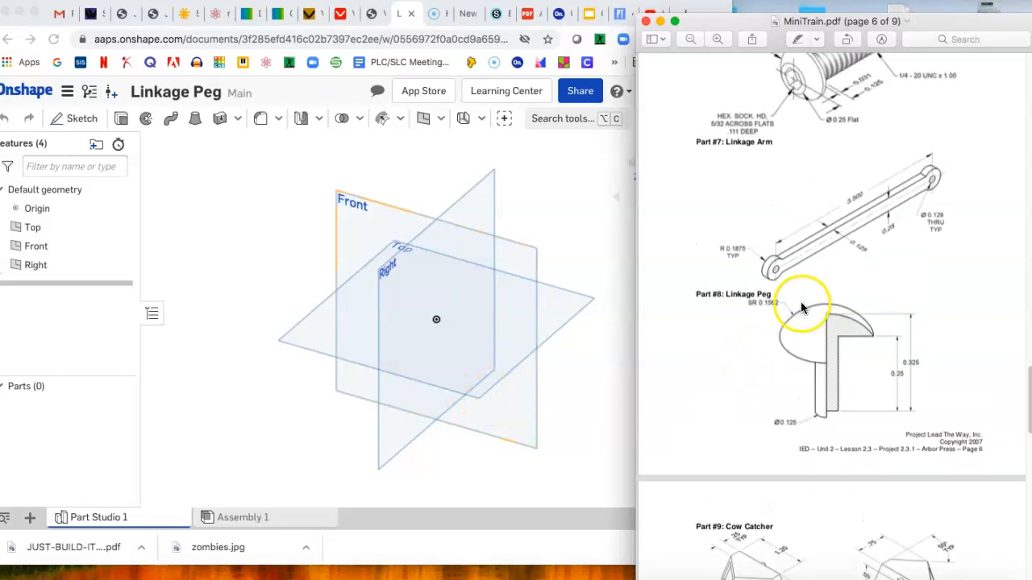
Step: Scroll the MiniTrain PDF to the Part #8 Linkage Peg drawing and zoom in on it
scroll(down, 3)
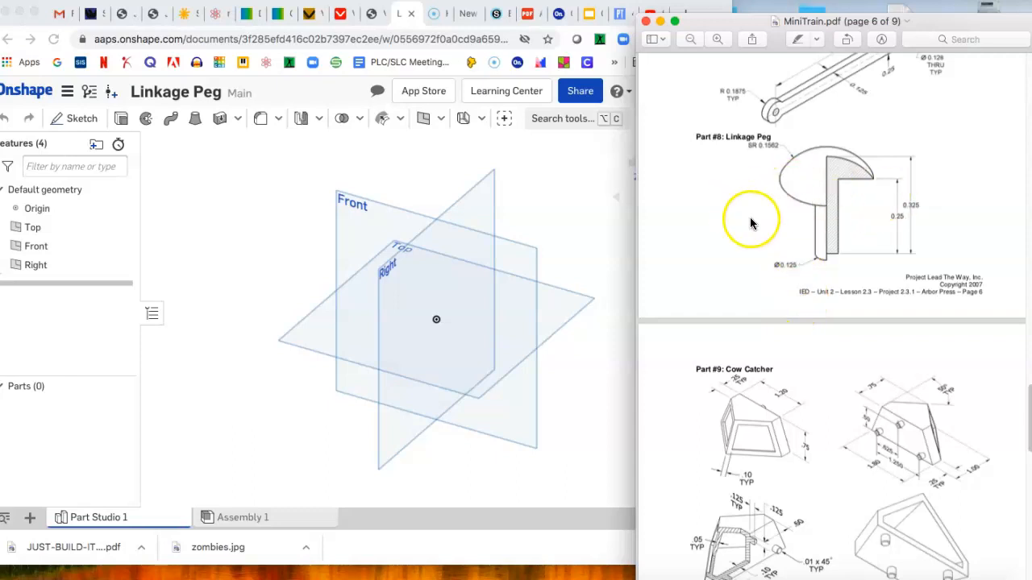
mouse_move(767, 387)
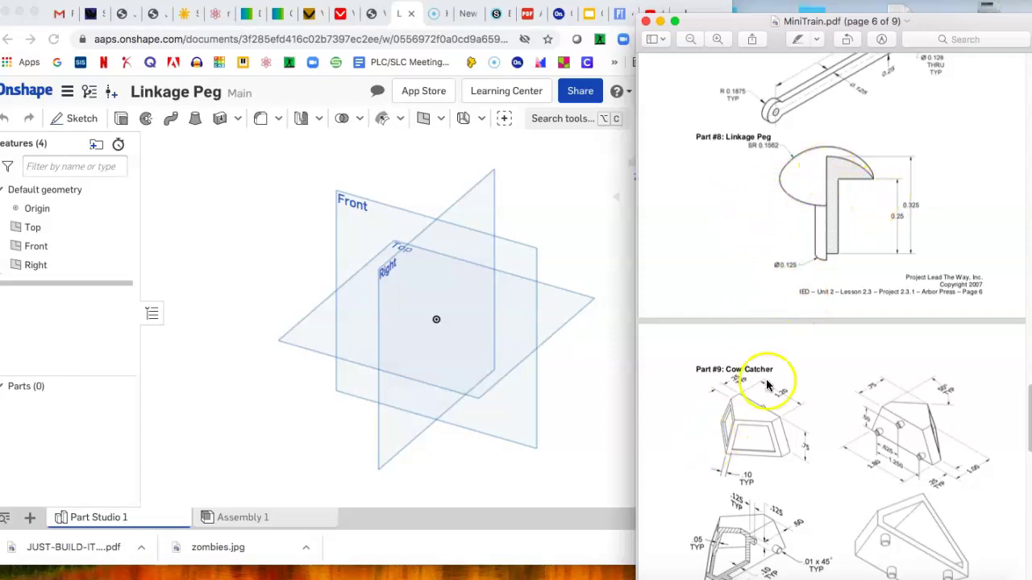
mouse_move(283, 248)
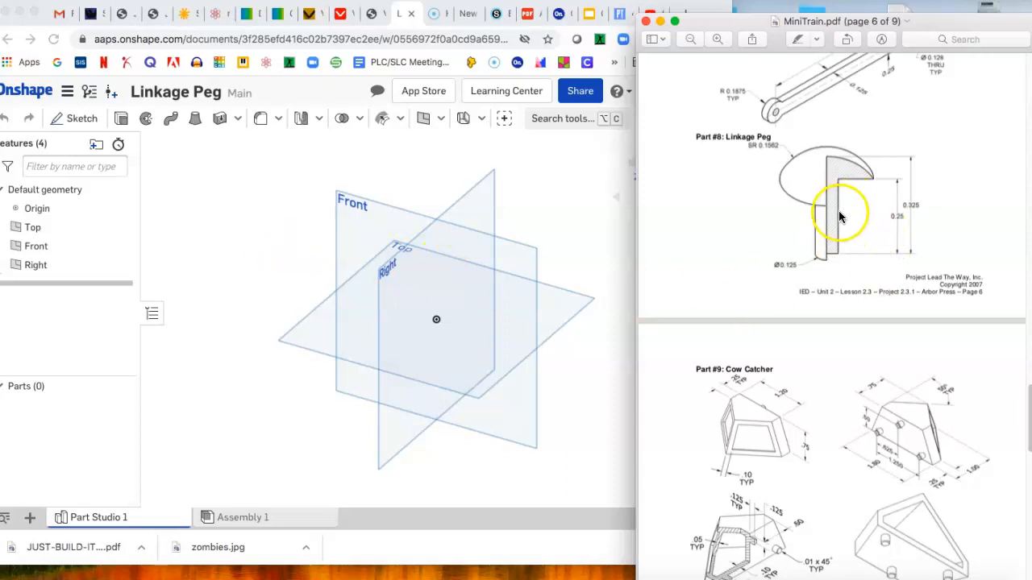
mouse_move(830, 216)
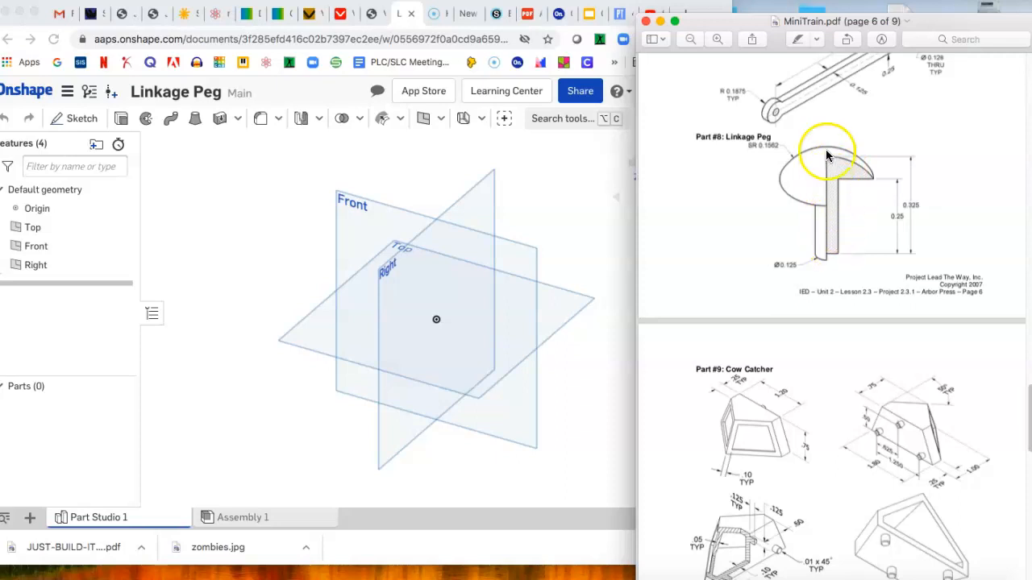
mouse_move(833, 253)
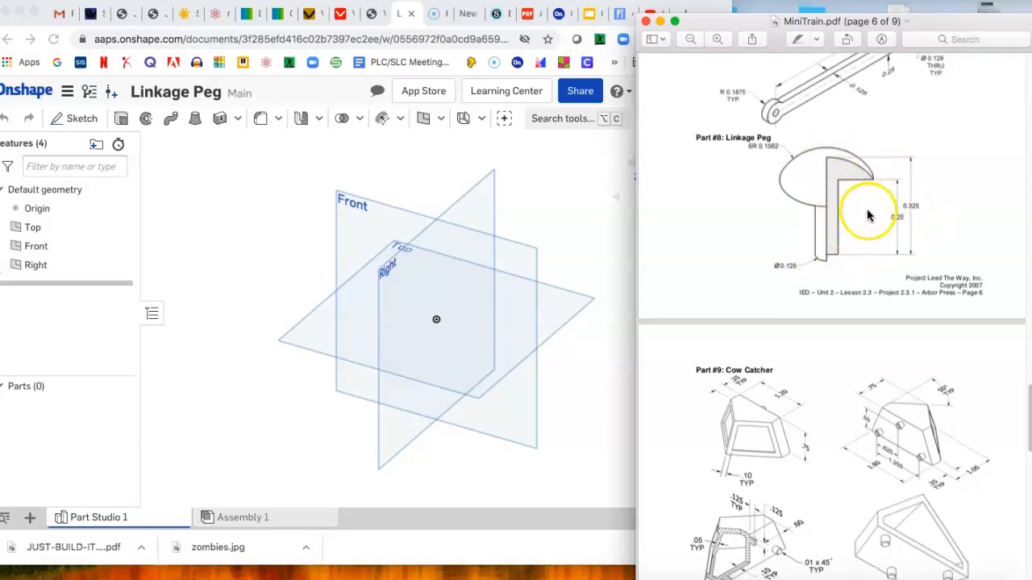
click(717, 38)
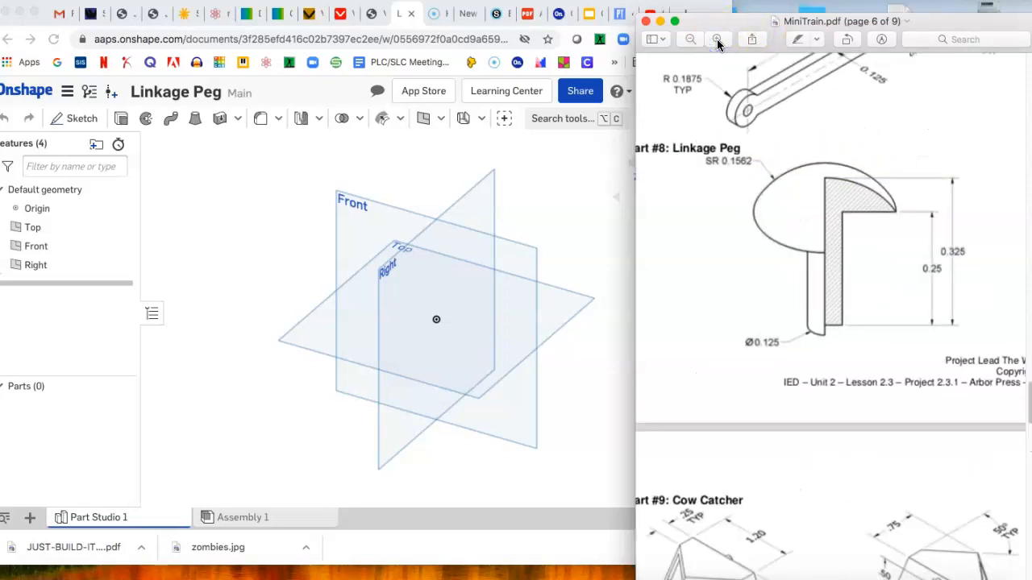
mouse_move(81, 119)
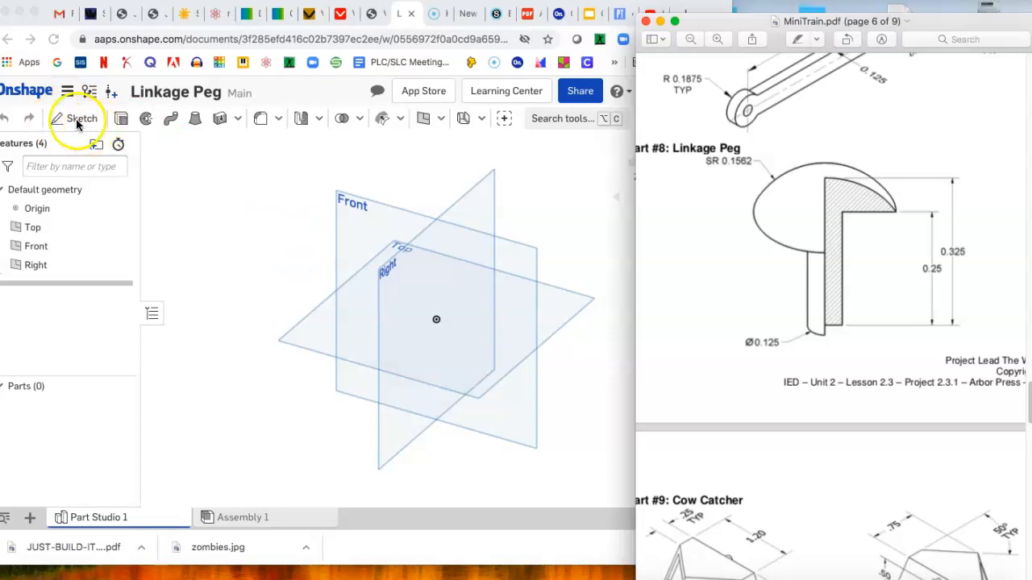
Step: Start a new Sketch 1 in the Linkage Peg Part Studio
click(355, 210)
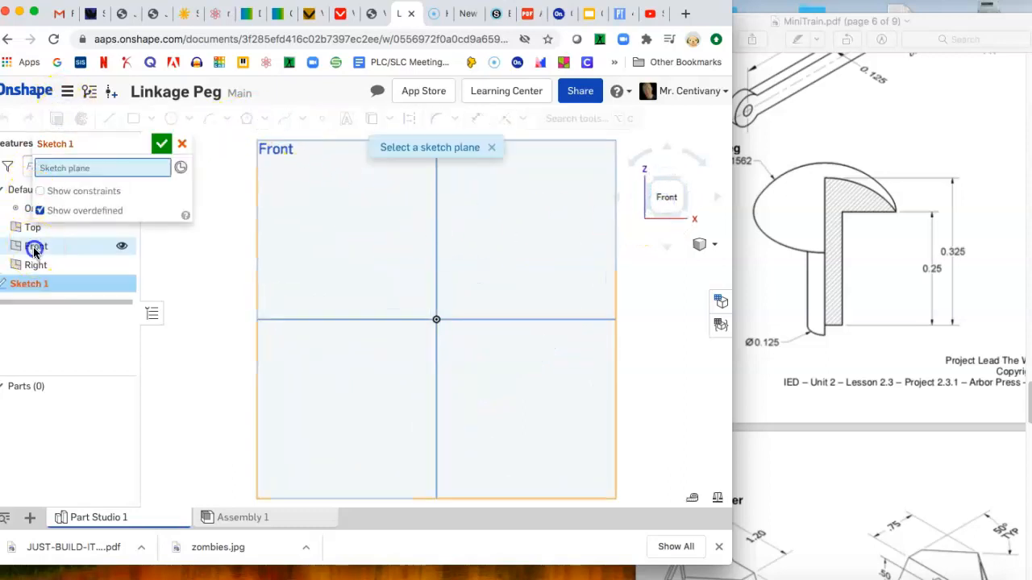
Step: On the Front plane, sketch a corner rectangle from the origin, .25/2 wide and dimensioned with .125
click(35, 245)
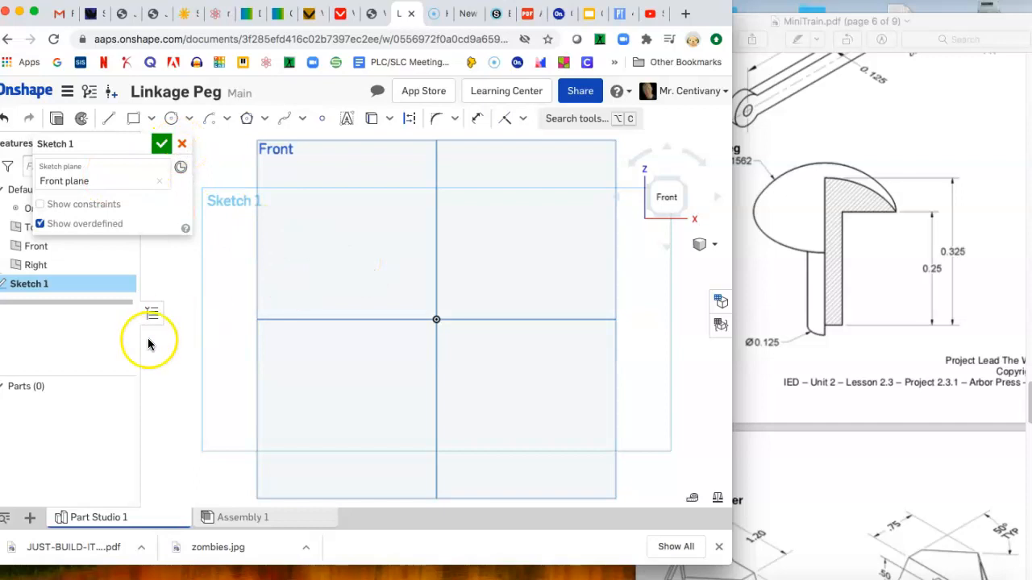
mouse_move(327, 255)
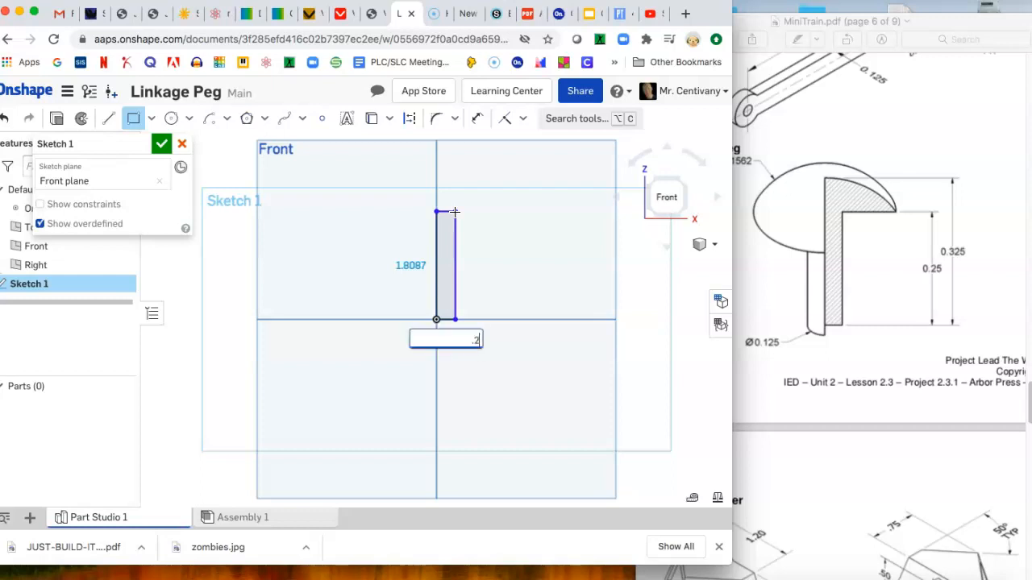
text(.25/2)
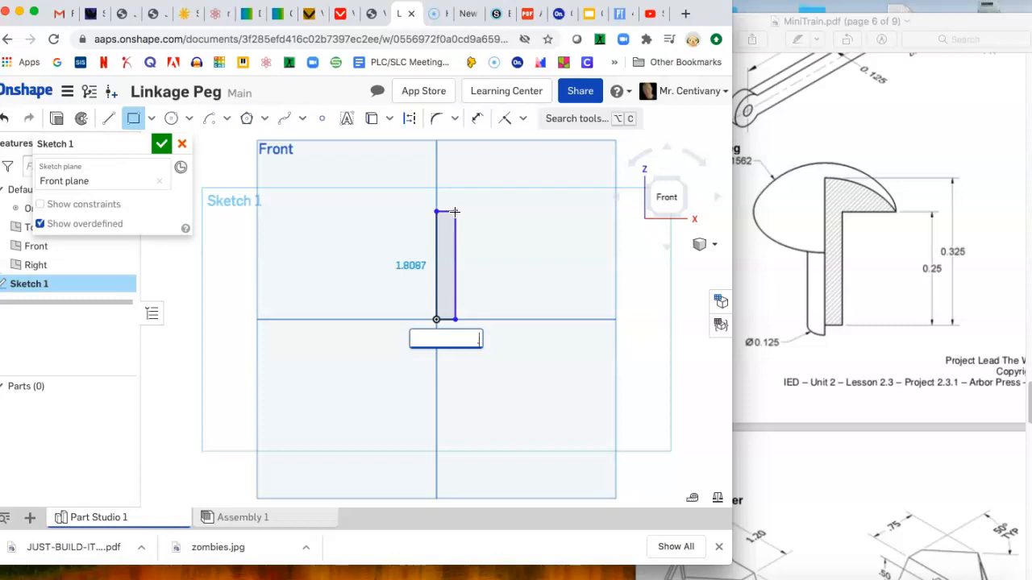
text(.125)
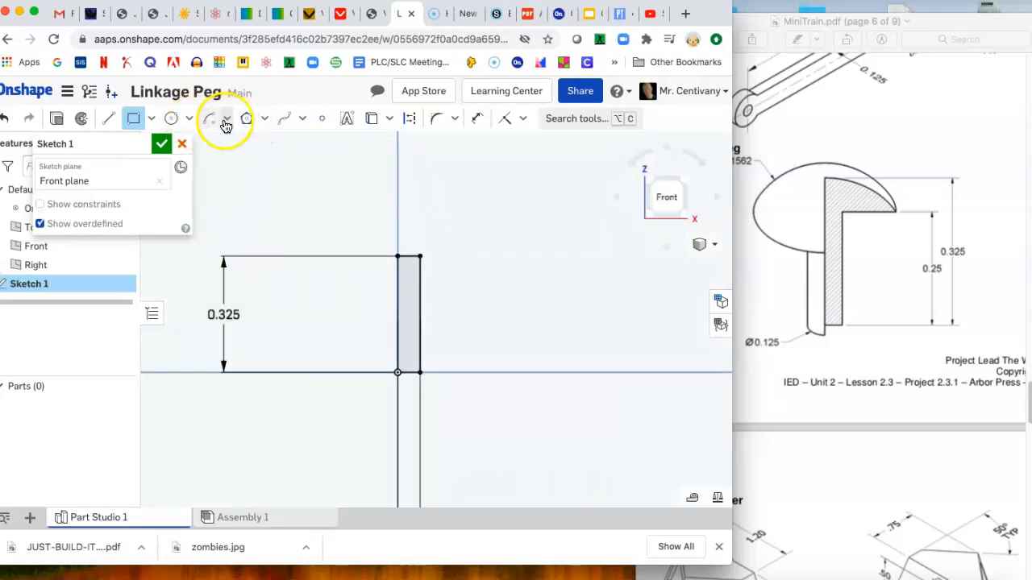
Step: Draw a center point arc at the rectangle top and dimension its radius 0.1562
click(226, 119)
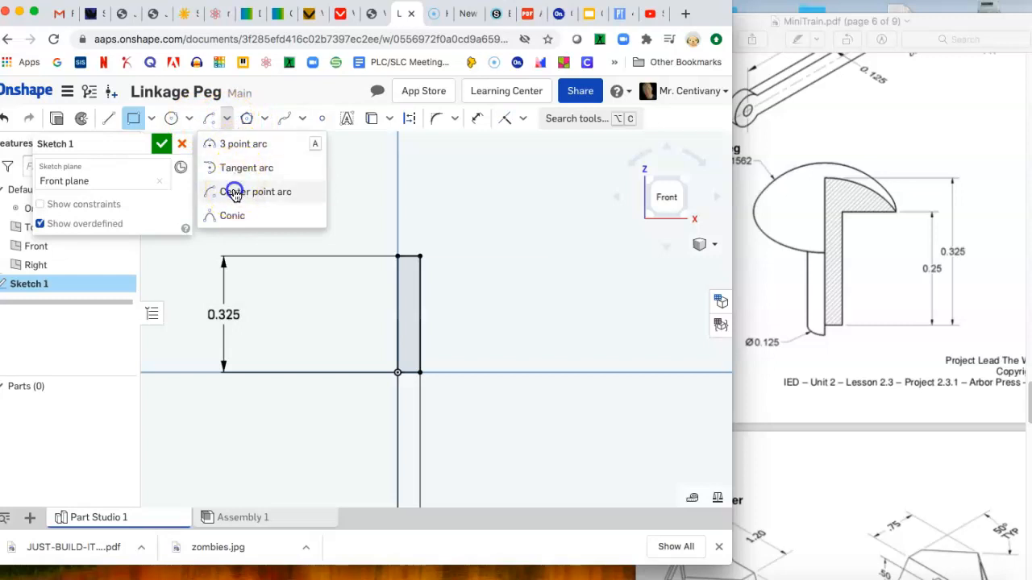
click(255, 192)
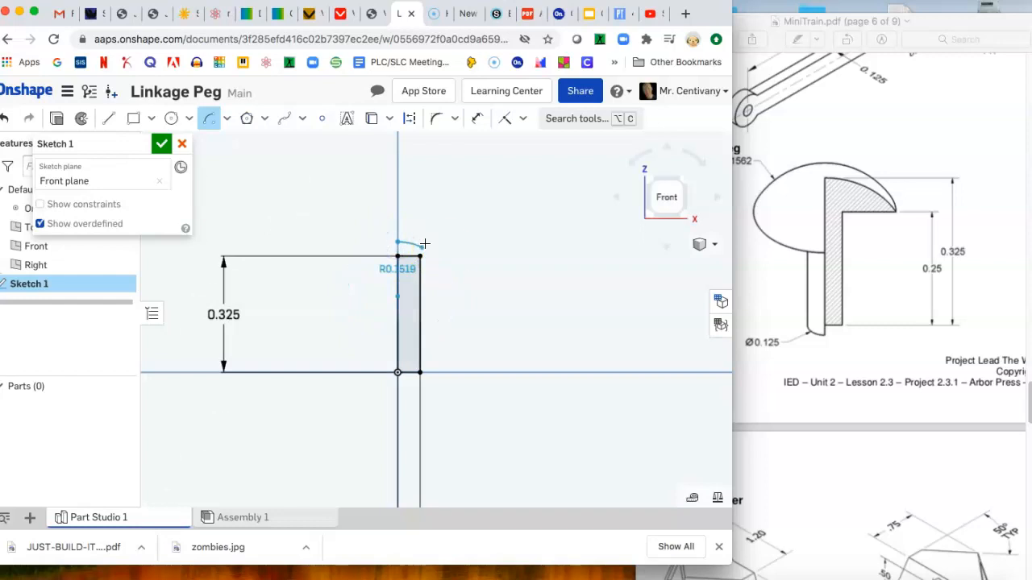
right_click(424, 250)
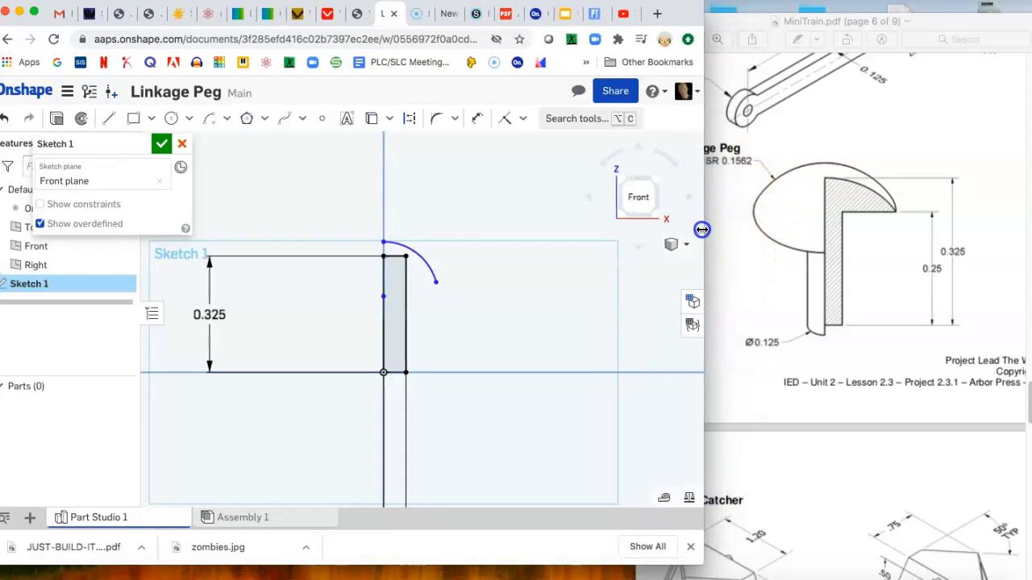
mouse_move(714, 230)
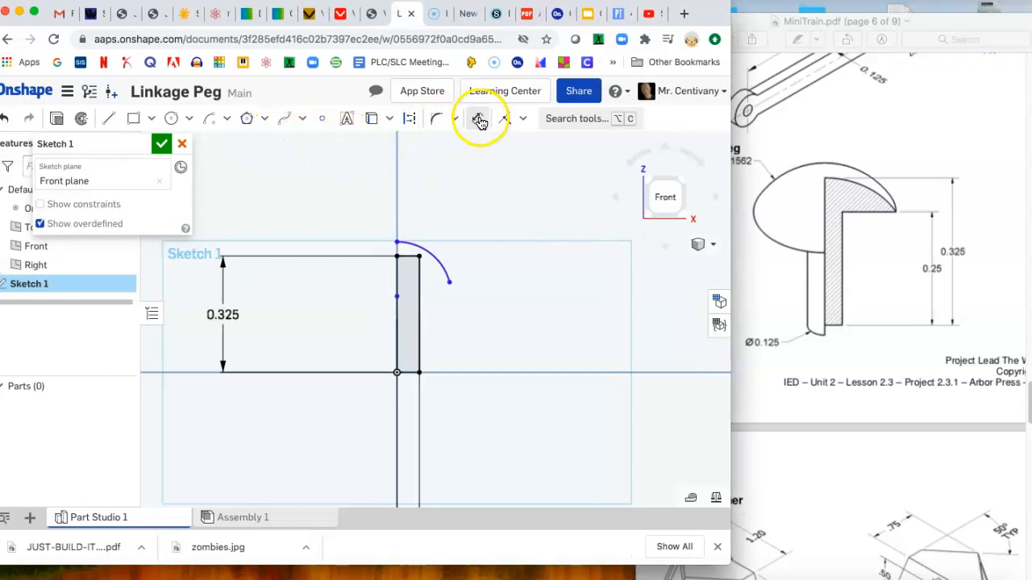
click(477, 120)
text(R0.1562)
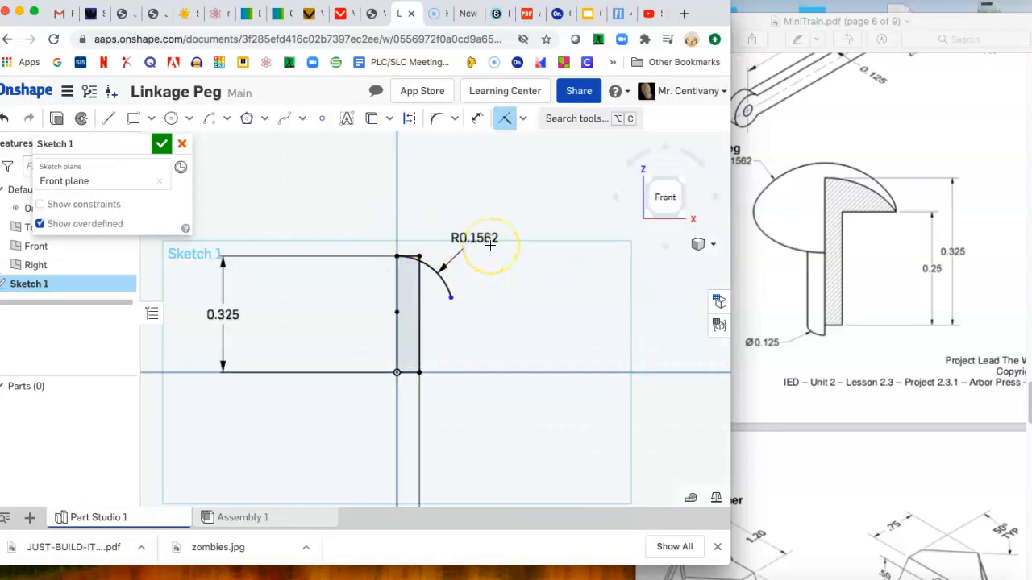
mouse_move(429, 142)
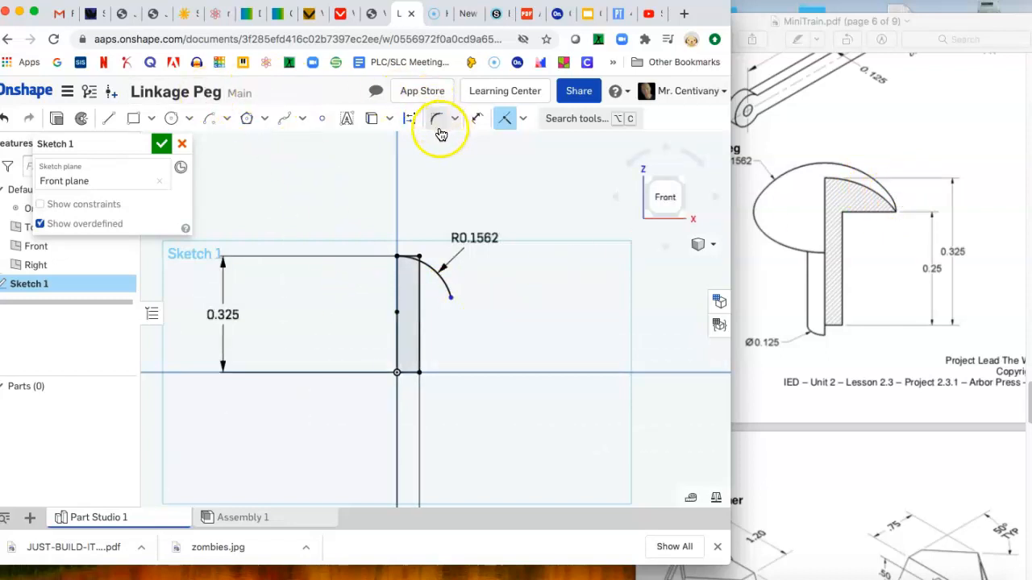
mouse_move(435, 119)
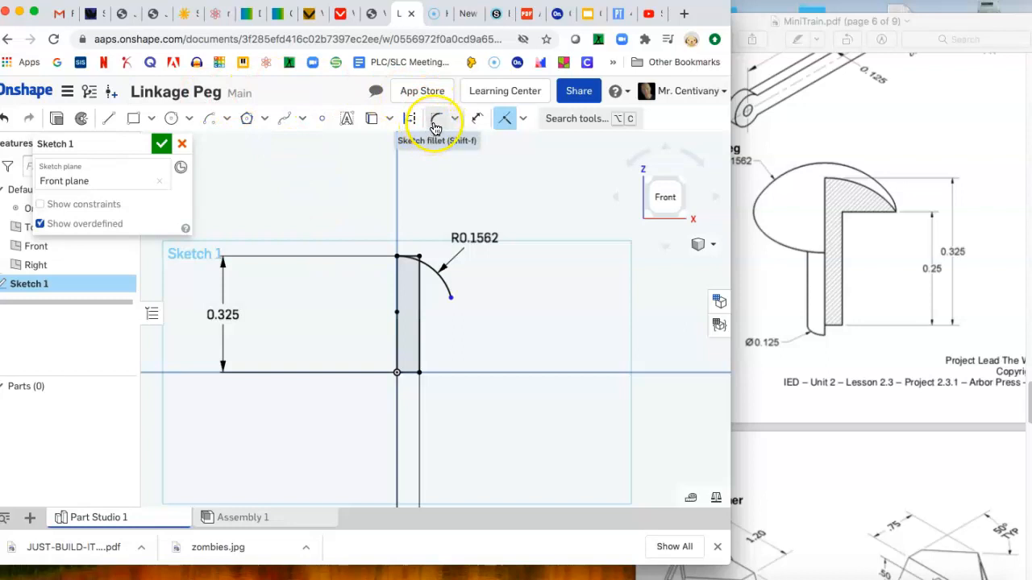
Step: Draw a line from the arc end back to the shaft, 0.25 above the base, and exit the line tool
click(436, 119)
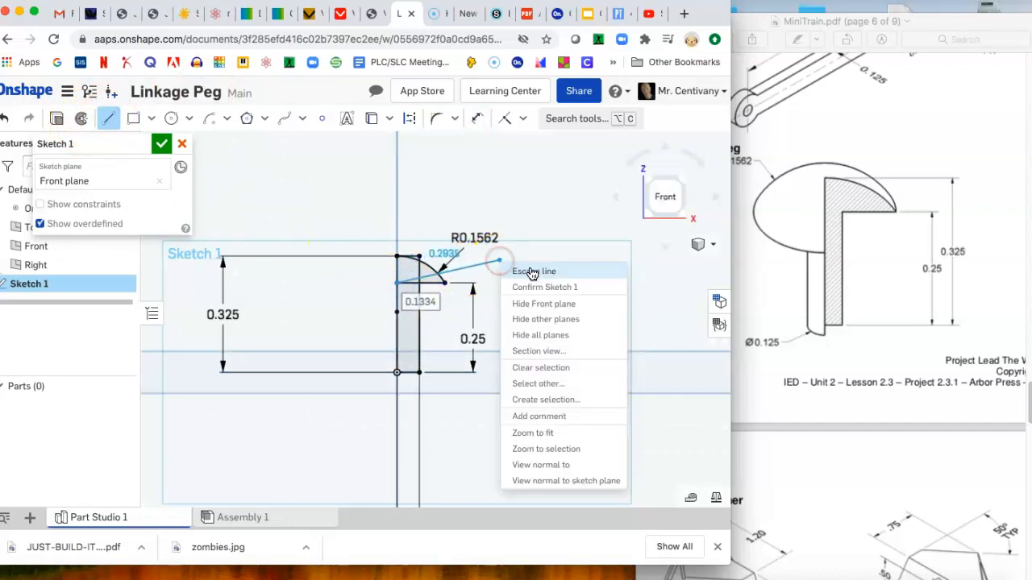
click(533, 271)
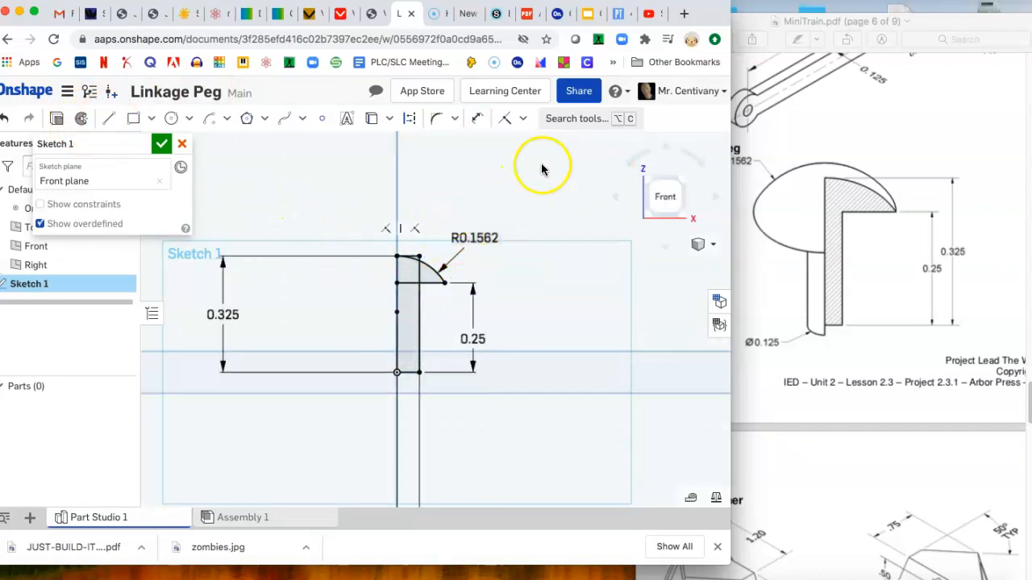
mouse_move(364, 144)
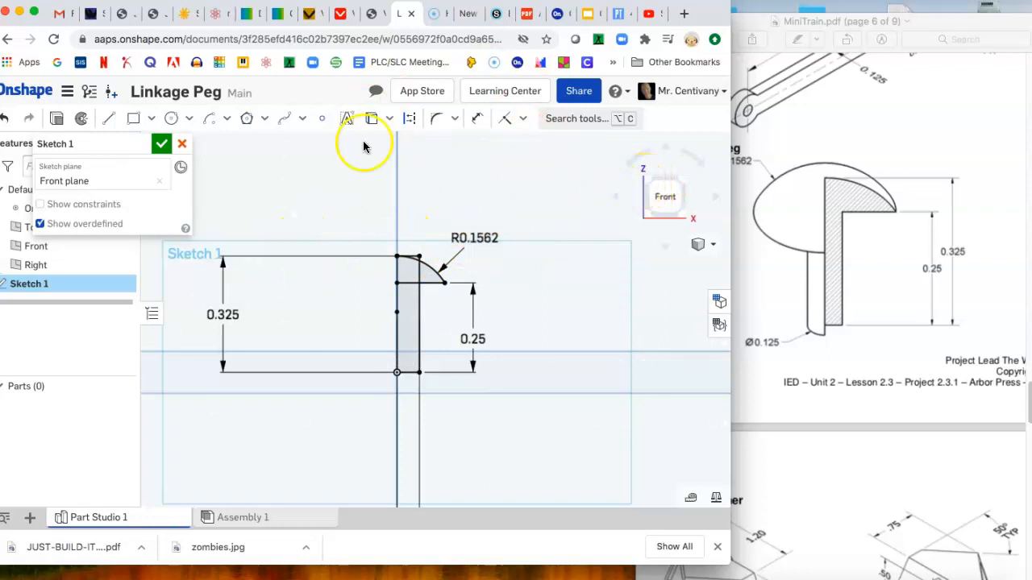
Step: Revolve the sketch faces a full turn about the vertical shaft edge to form Part 1
click(161, 143)
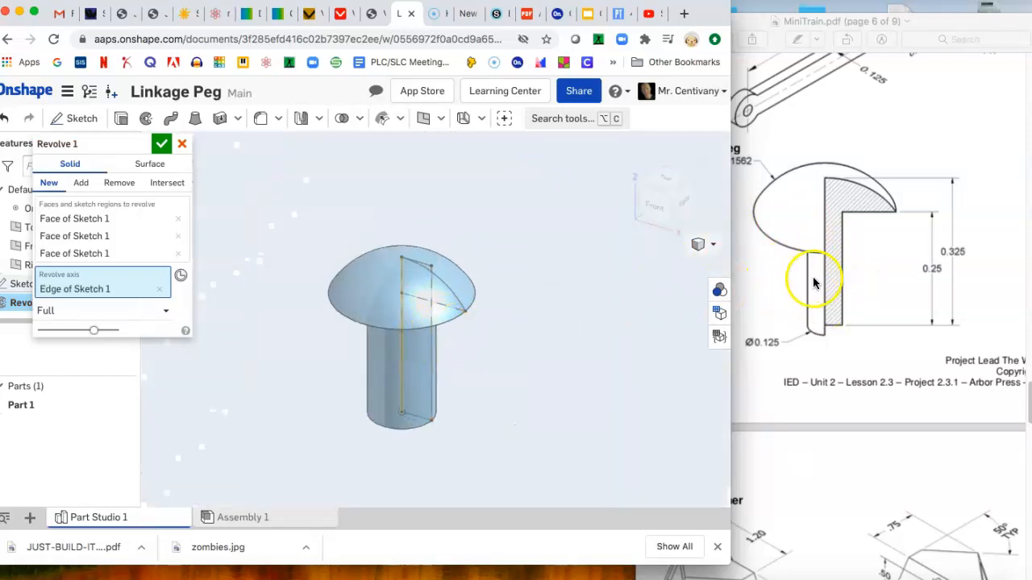
click(161, 143)
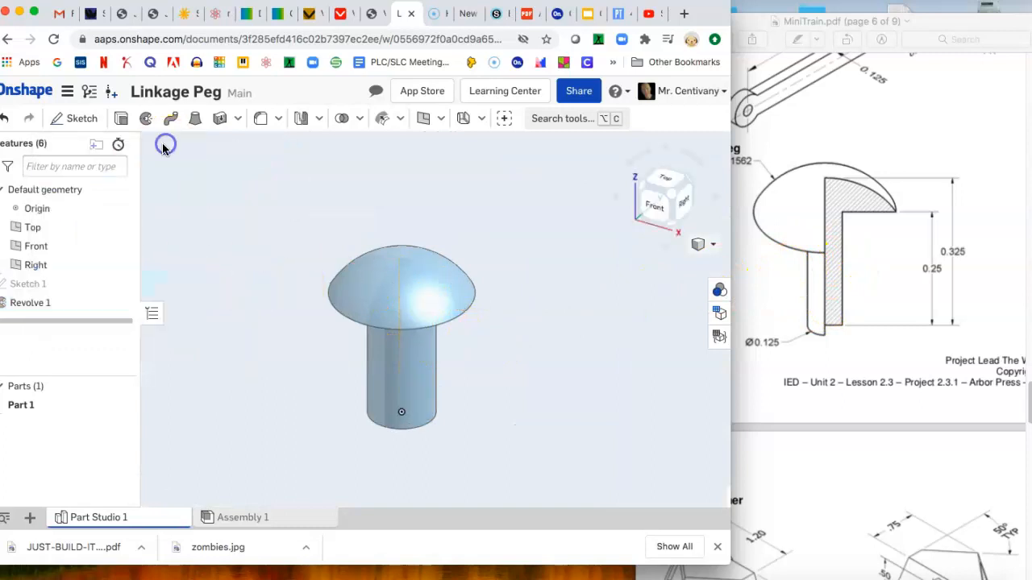